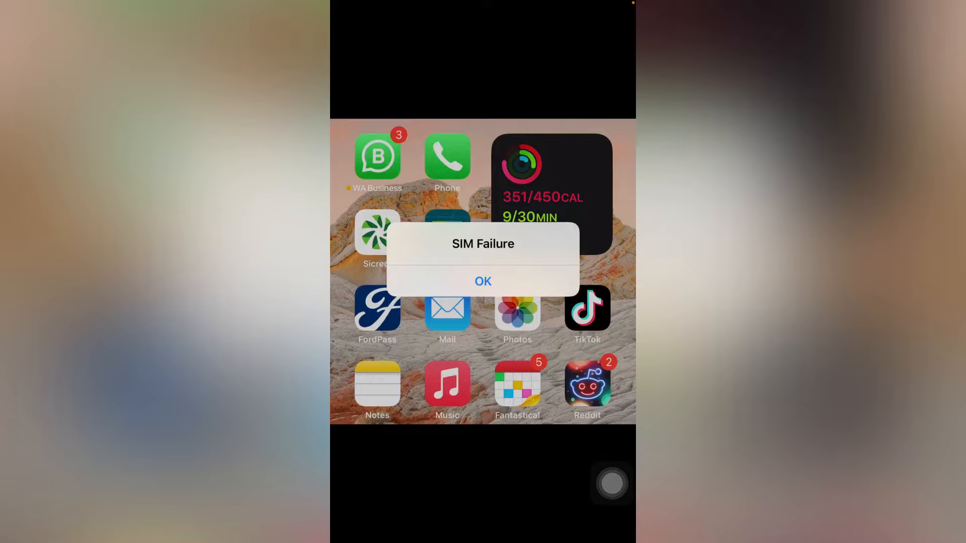
Step: Dismiss the SIM Failure alert to return to a clear home screen
left_click(483, 282)
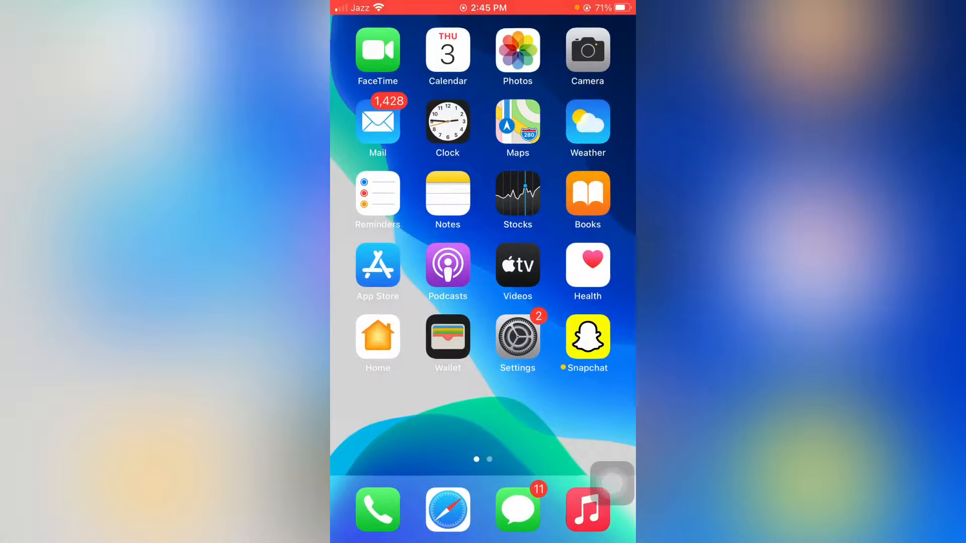
left_click(517, 338)
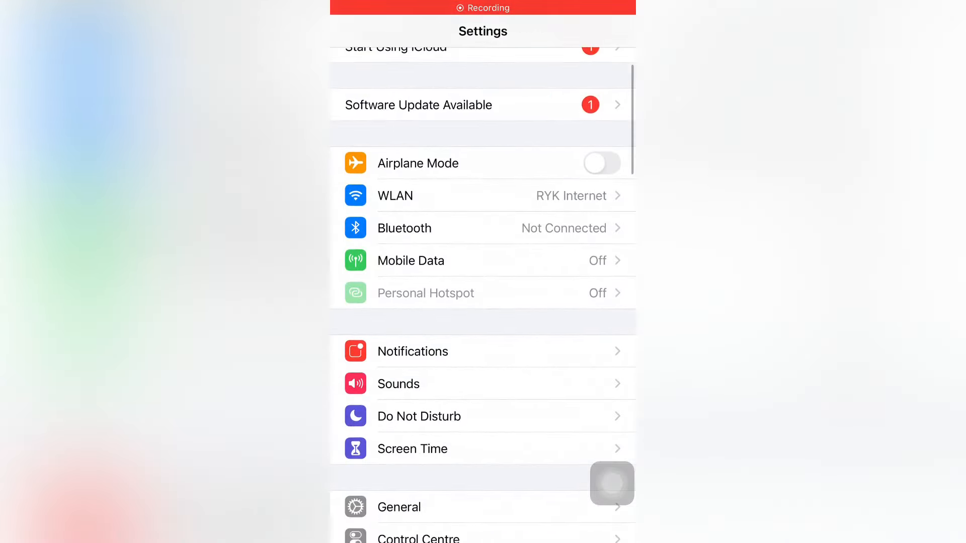
left_click(399, 507)
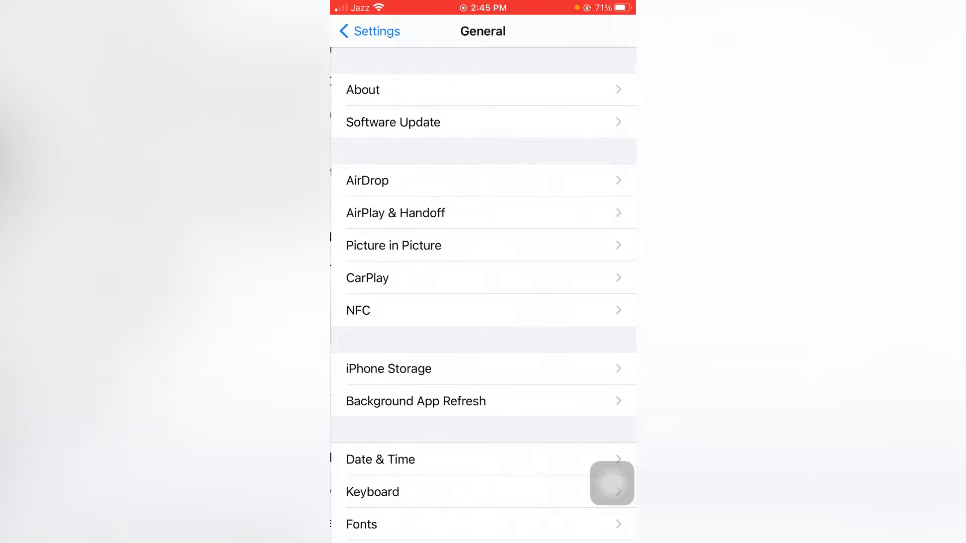
scroll("down", 3)
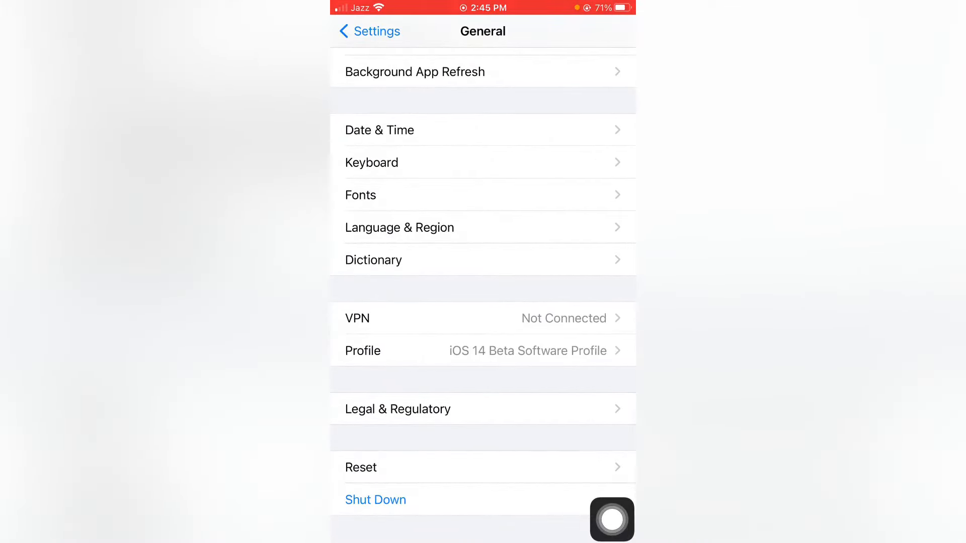
left_click(361, 466)
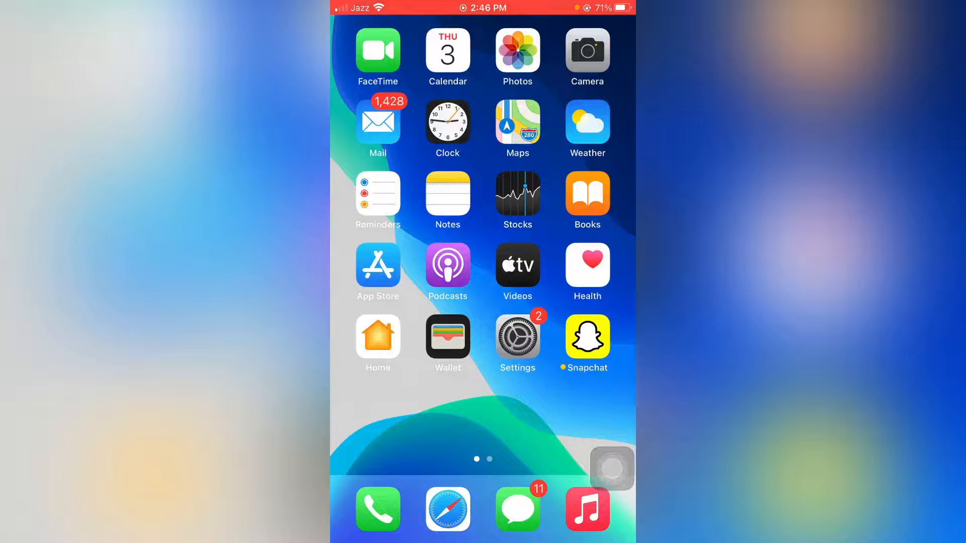
Step: Turn Airplane Mode on and back off in Settings, then return to the home screen
left_click(517, 336)
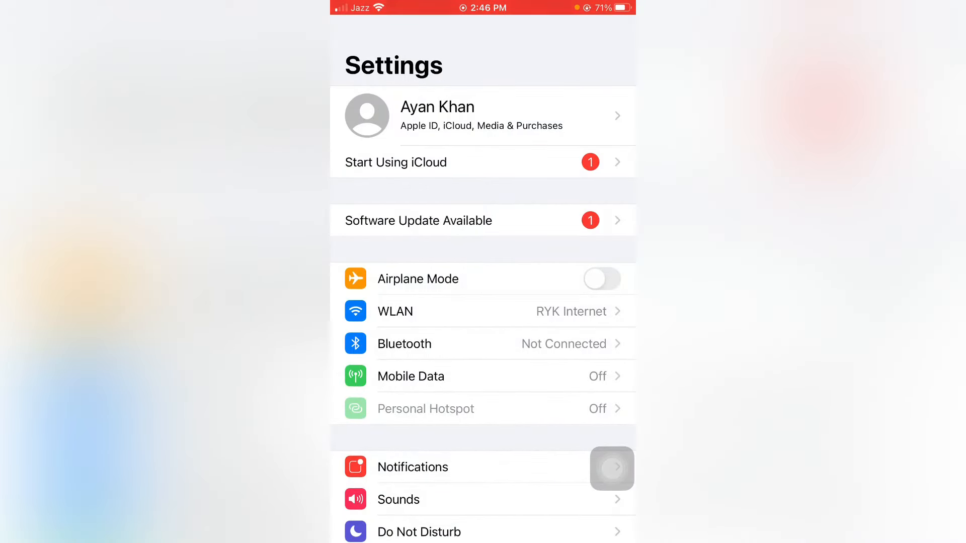
left_click(602, 279)
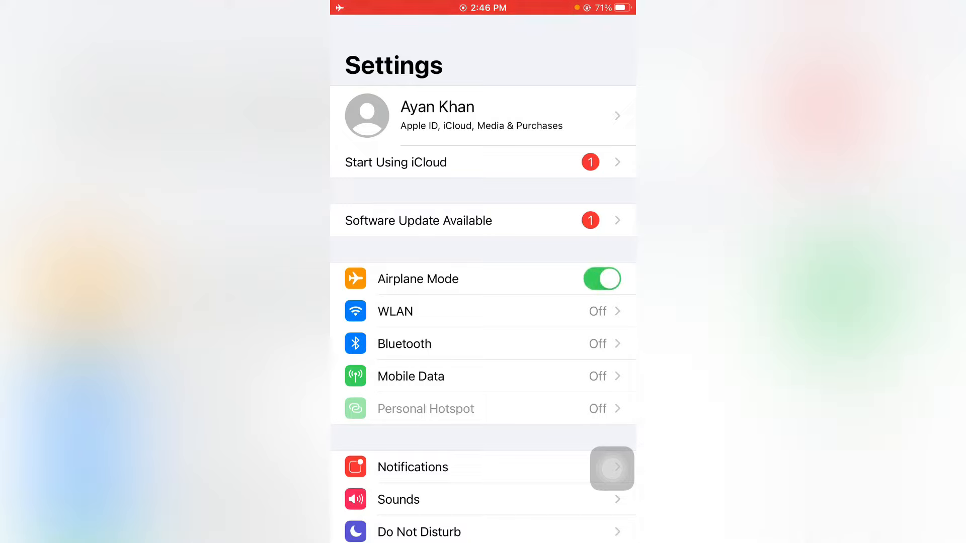
left_click(601, 279)
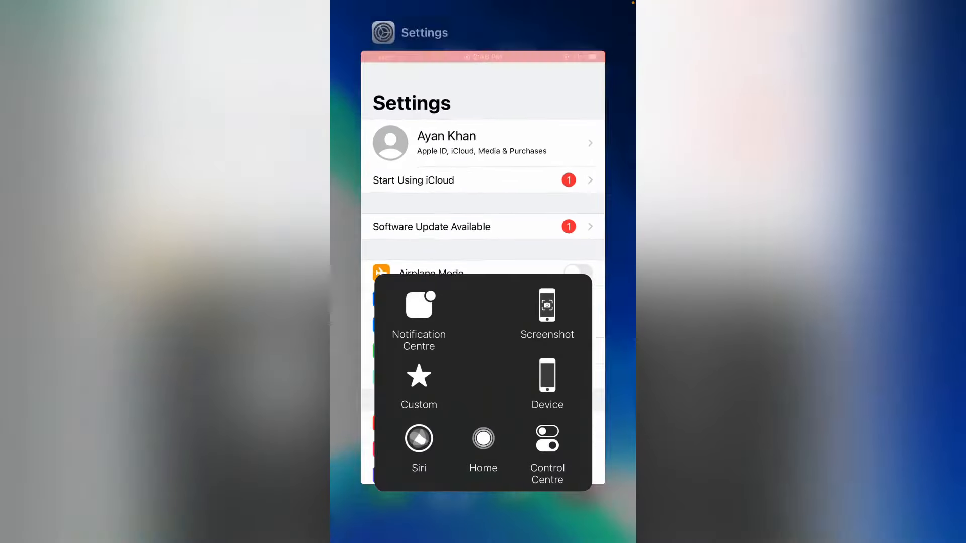
left_click(483, 440)
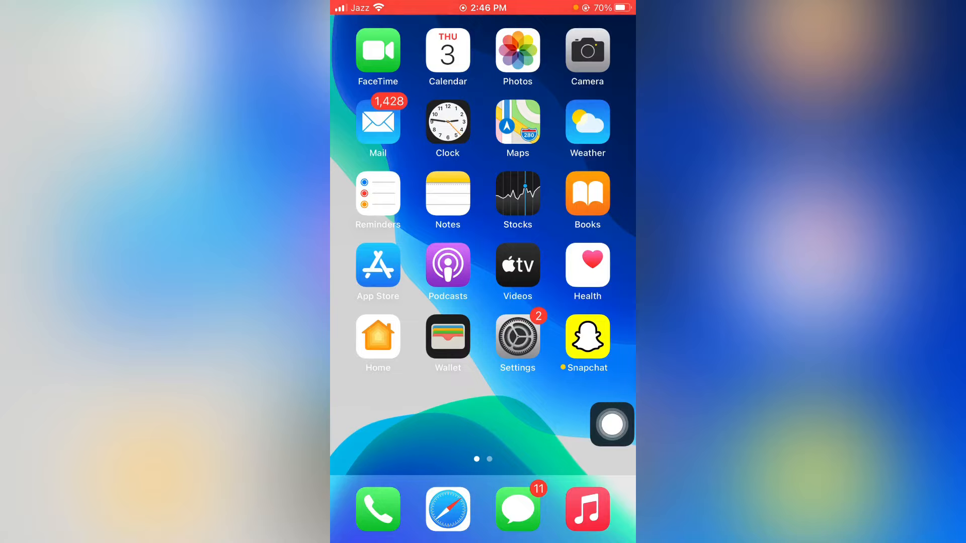
left_click(517, 338)
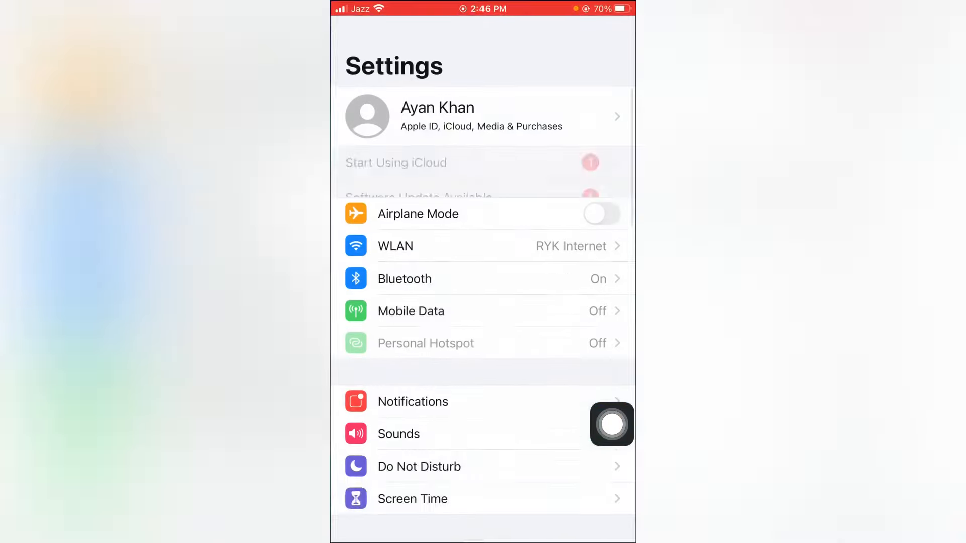
scroll("down", 3)
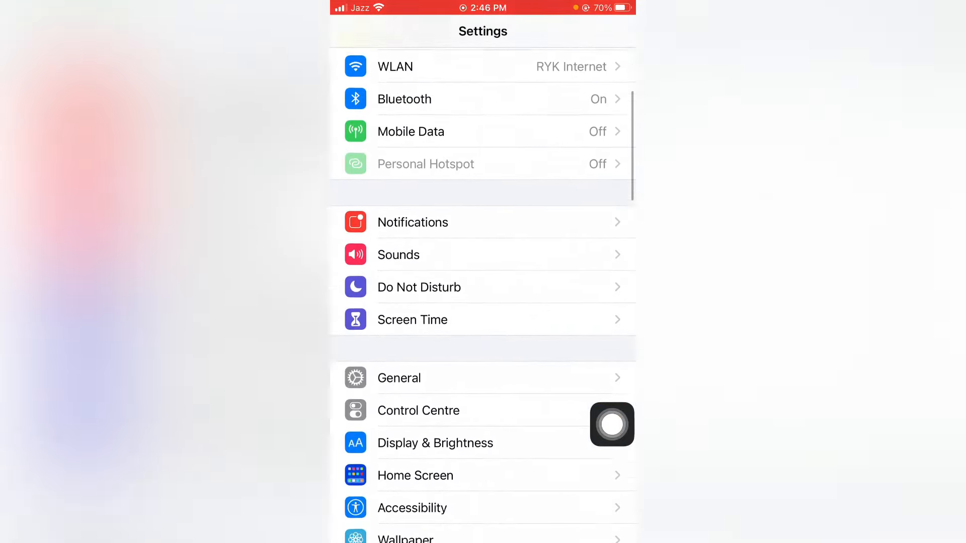
scroll("down", 3)
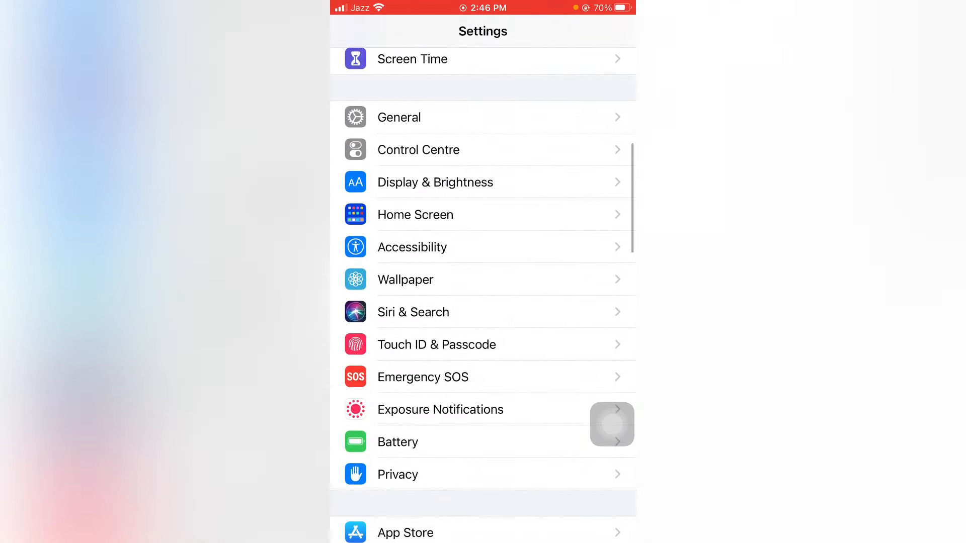
left_click(398, 117)
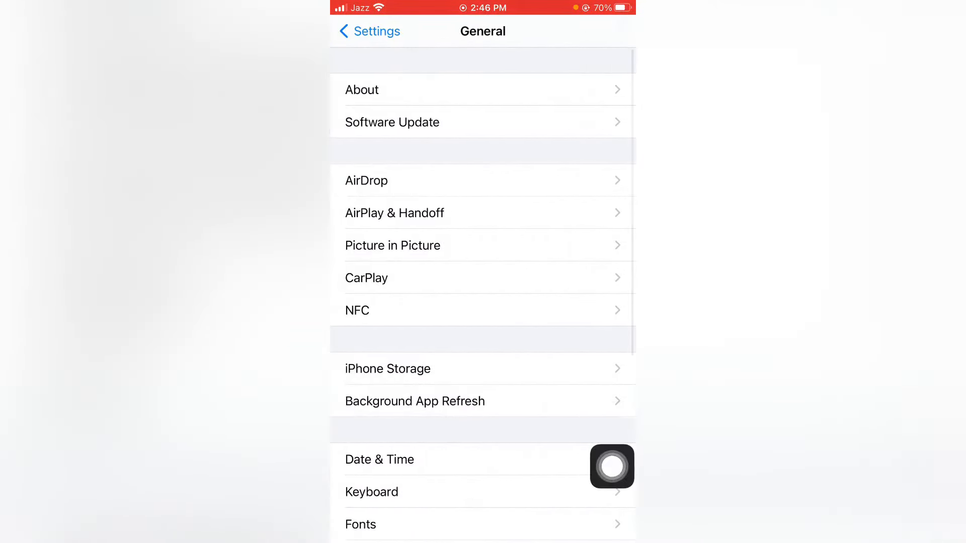
scroll("down", 3)
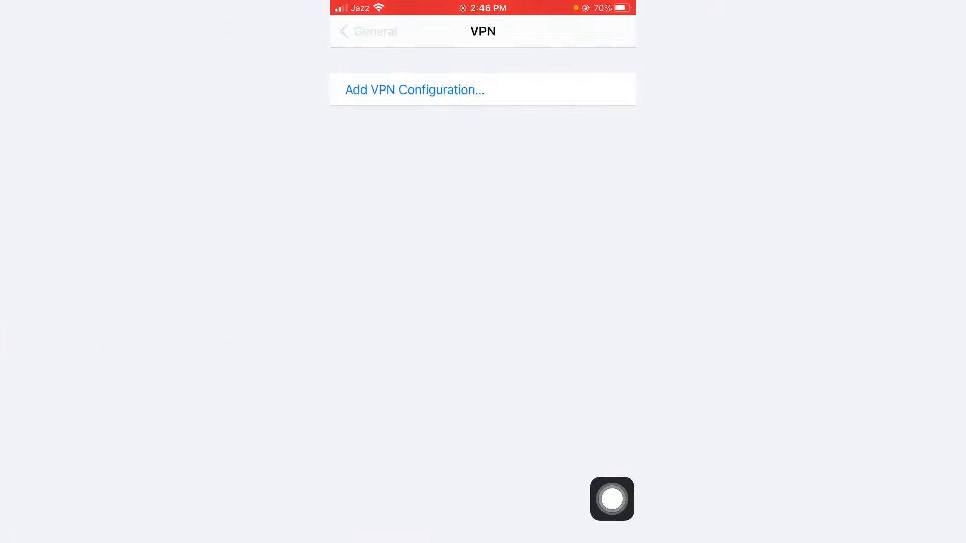
left_click(366, 31)
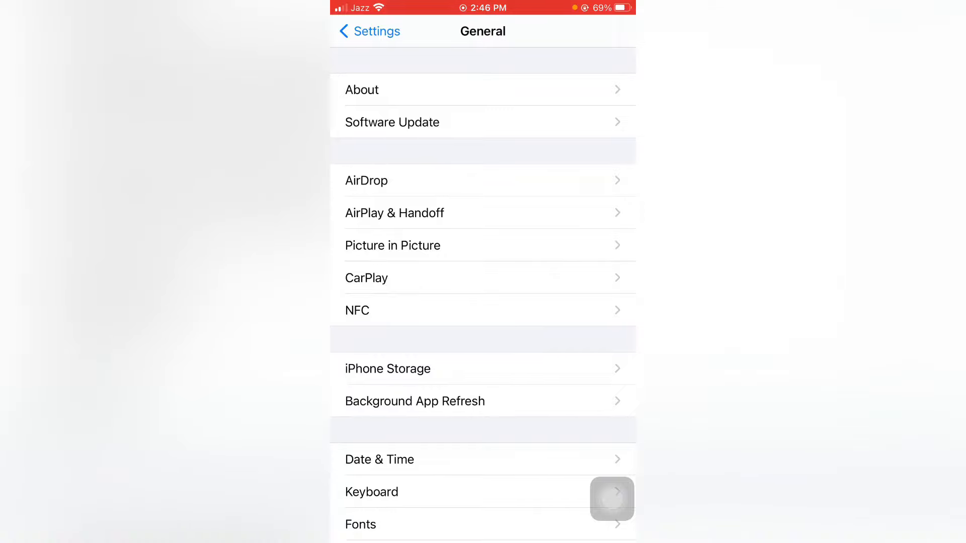
left_click(368, 31)
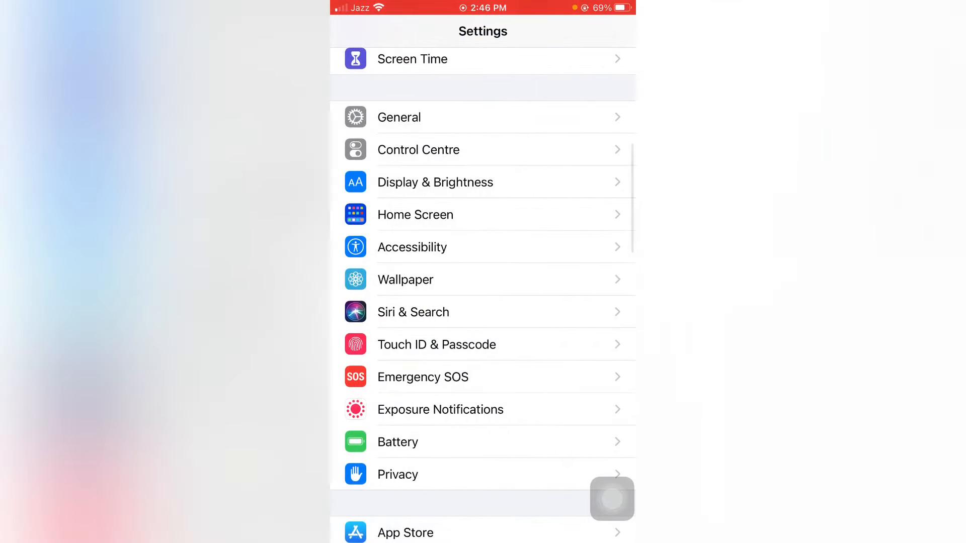
scroll("down", 3)
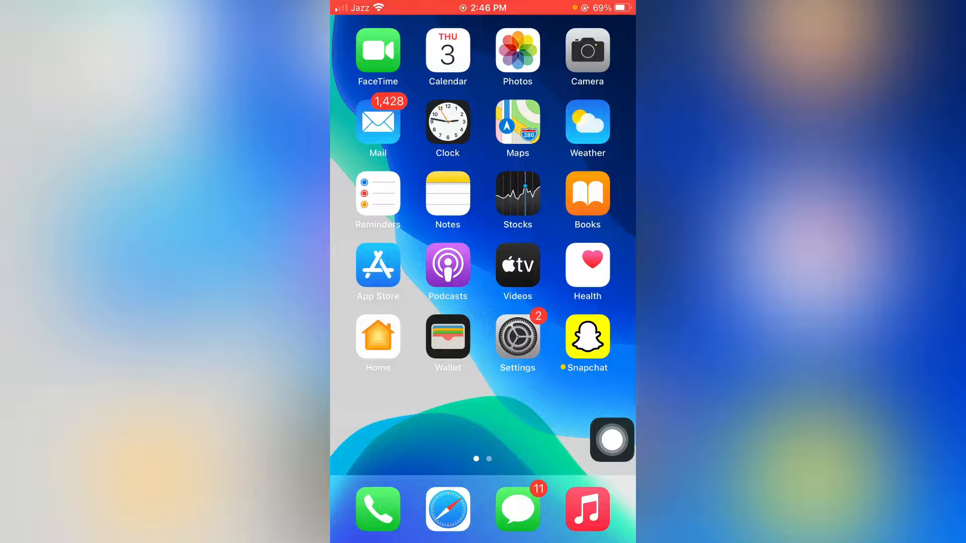
Step: Change Voice & Data under Mobile Data Options from 4G to 2G
left_click(517, 338)
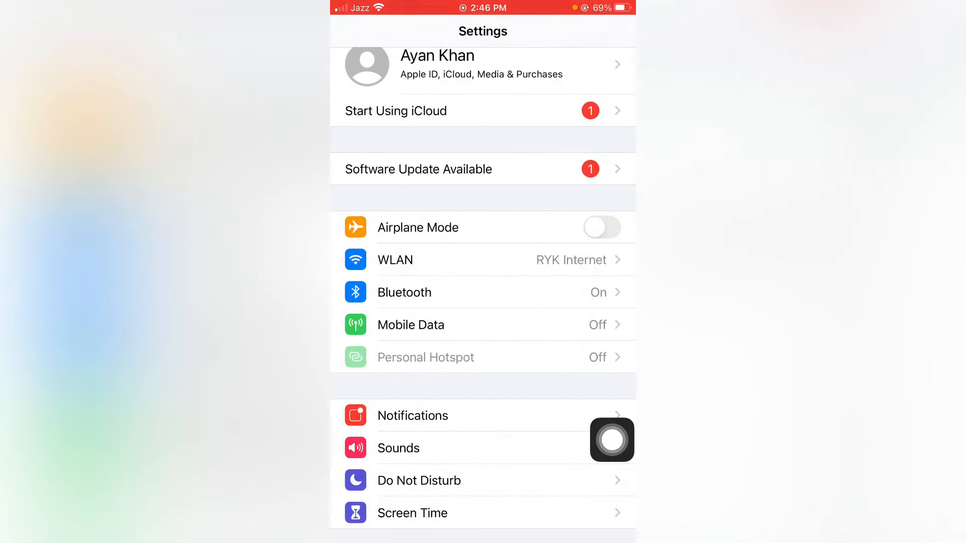
left_click(612, 439)
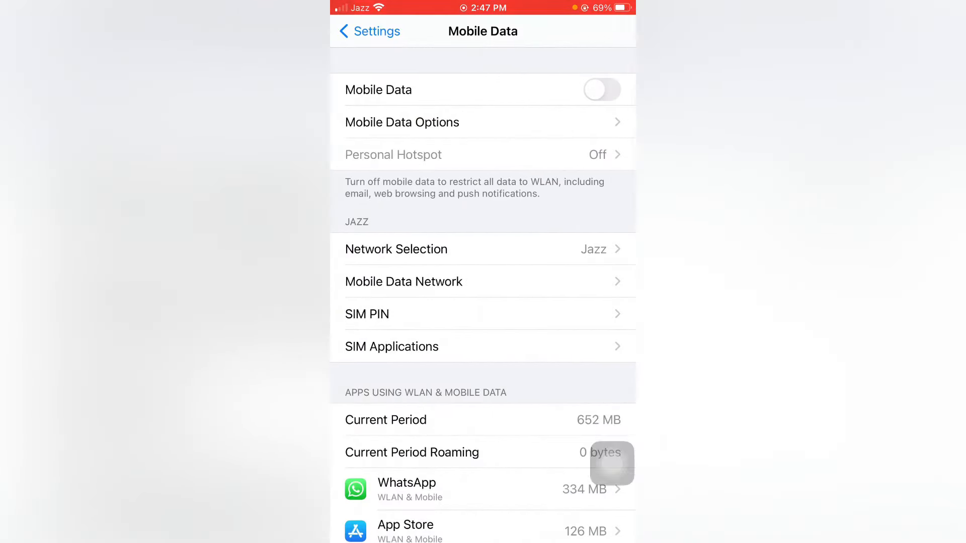
left_click(401, 122)
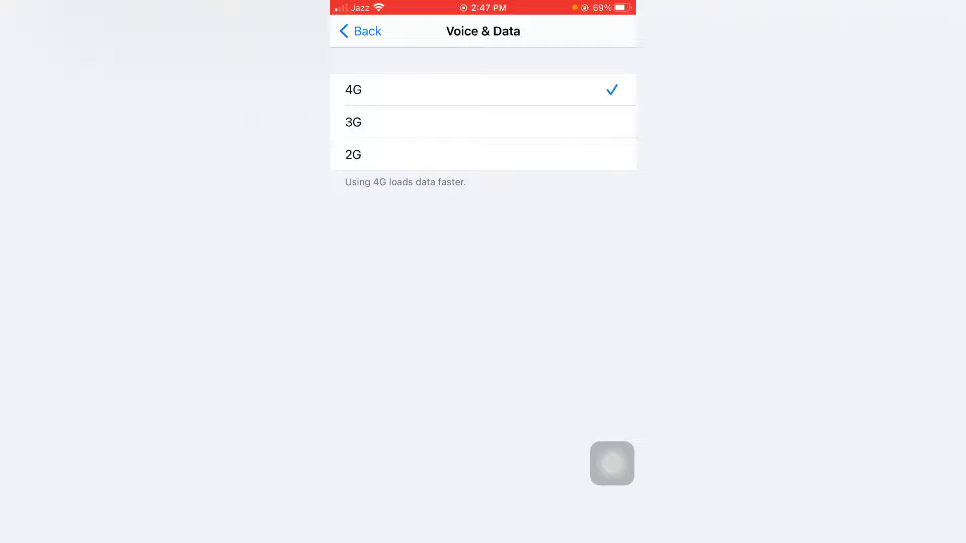
left_click(484, 155)
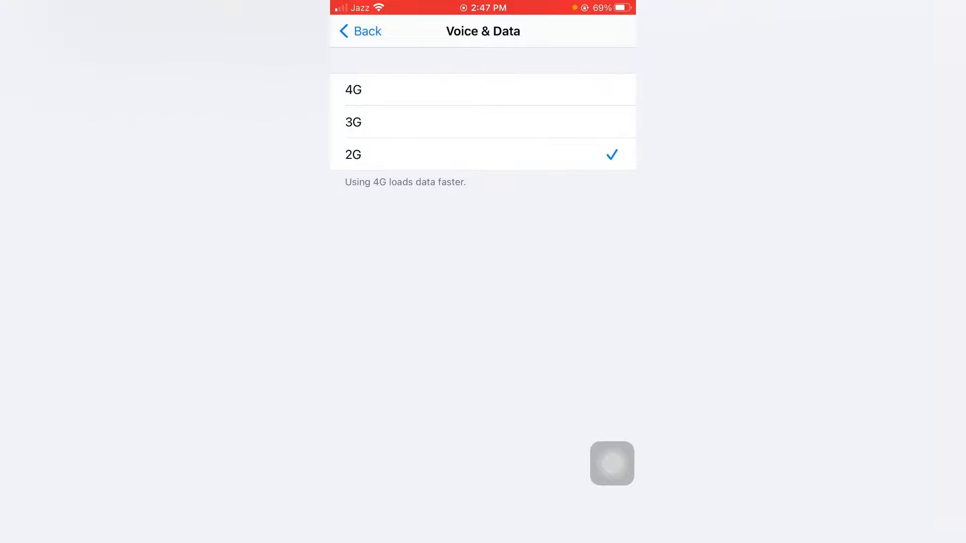
left_click(483, 89)
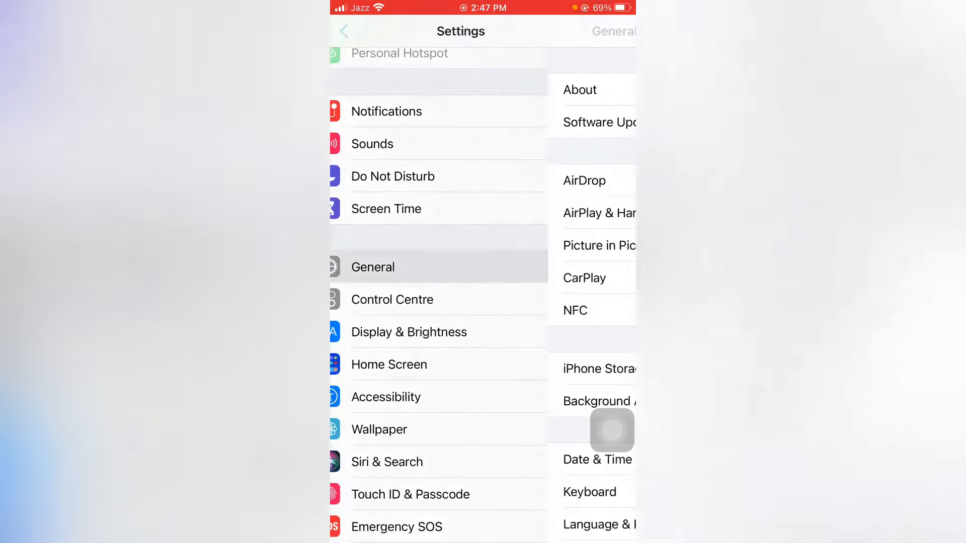
Step: Reach the iOS 14 Beta Software Profile details under General > Profile
left_click(372, 267)
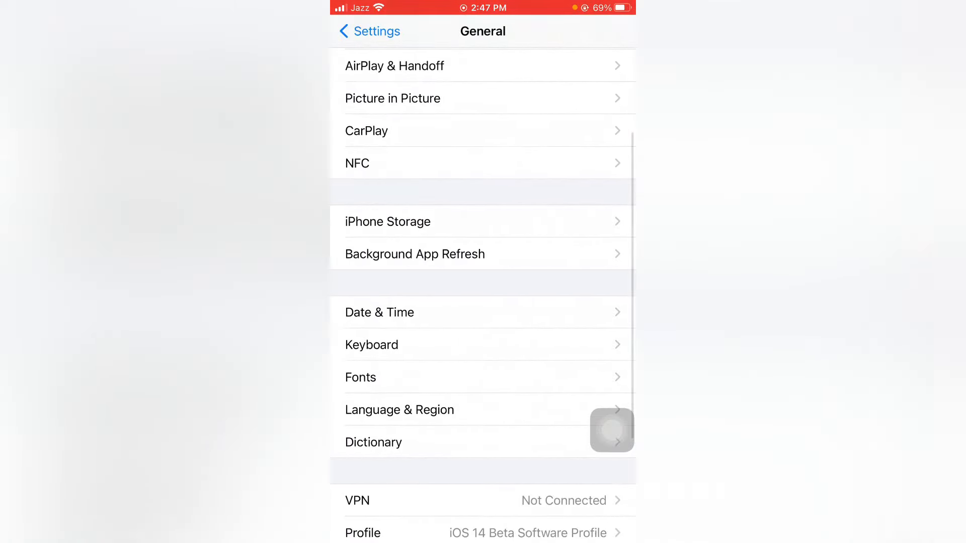
left_click(483, 532)
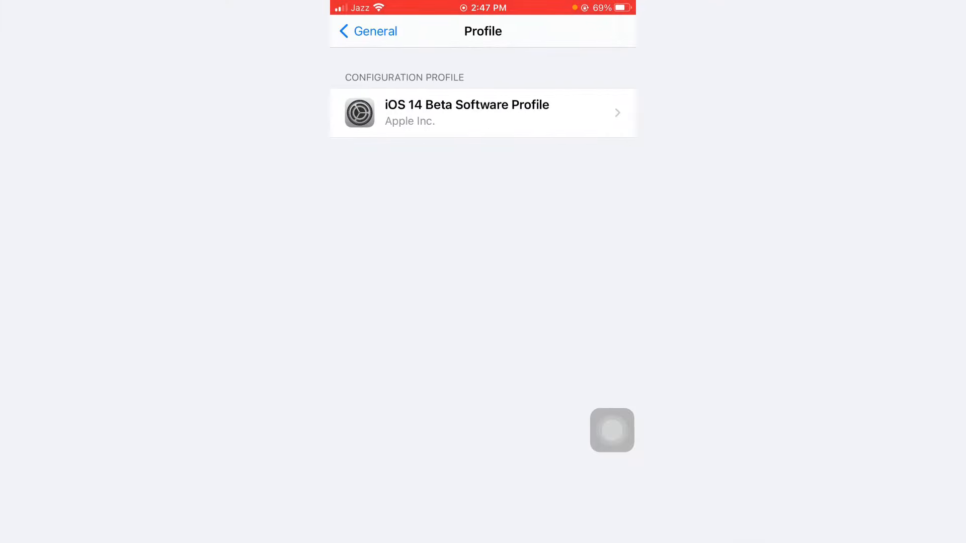
left_click(483, 112)
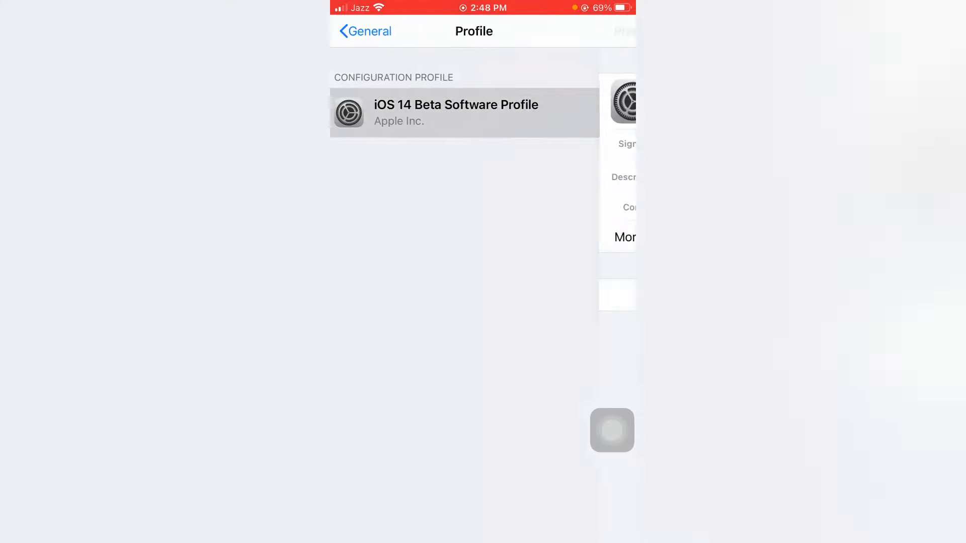
left_click(463, 113)
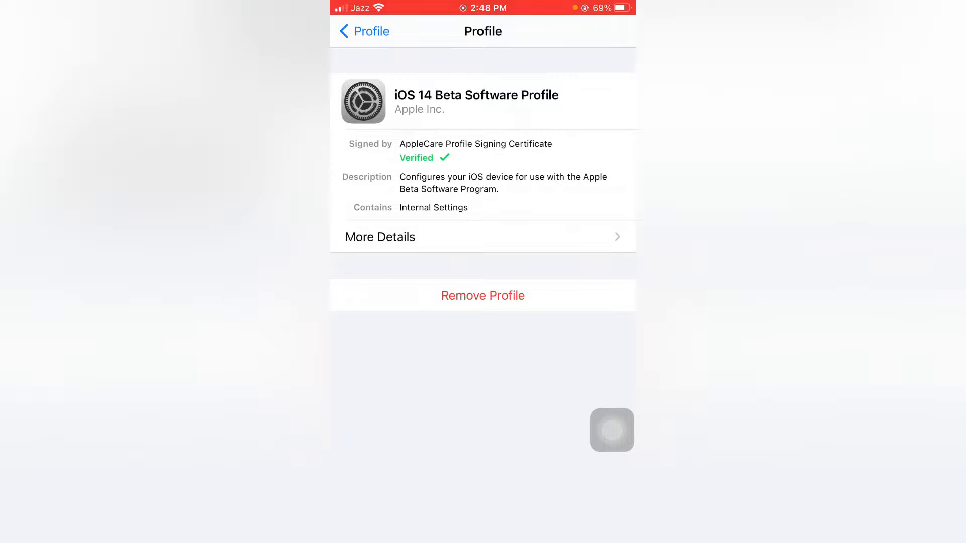
Step: Remove the iOS 14 Beta Software Profile, confirming removal and dismissing the restart prompt
left_click(482, 294)
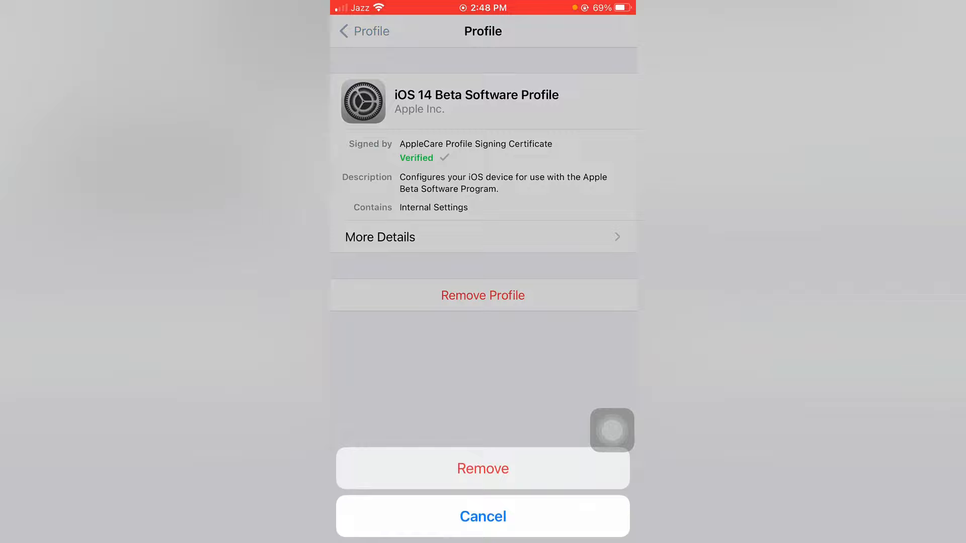
left_click(481, 468)
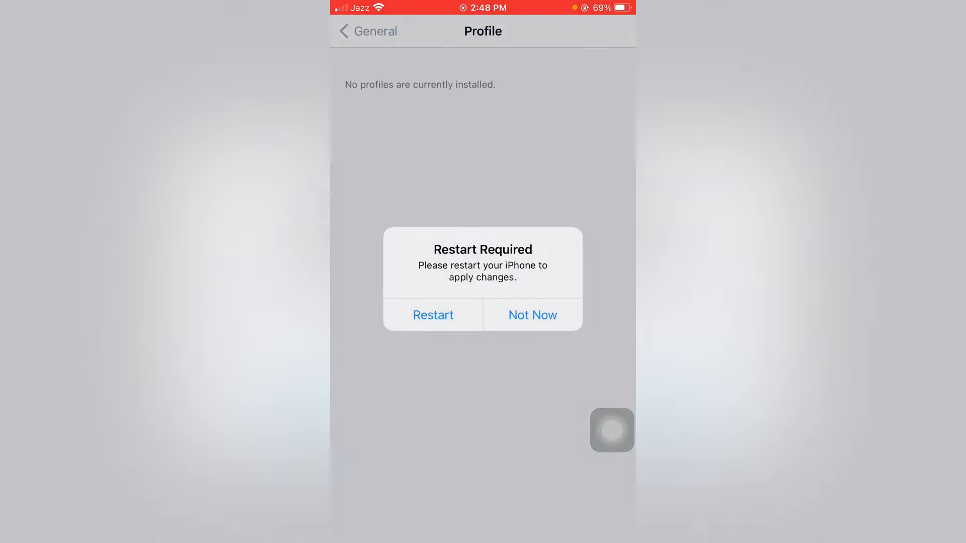
left_click(532, 315)
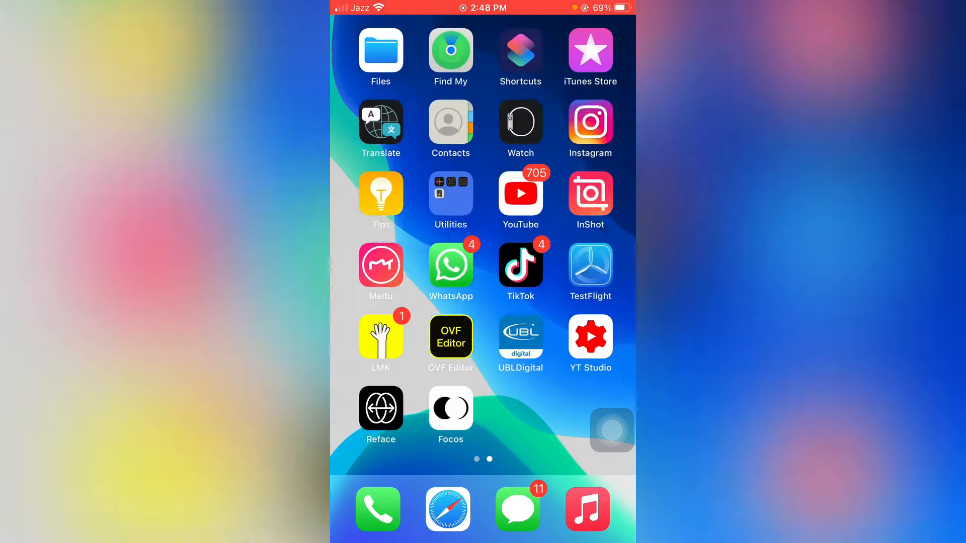
Step: Swipe back to the first Home Screen page of apps
scroll("right", 3)
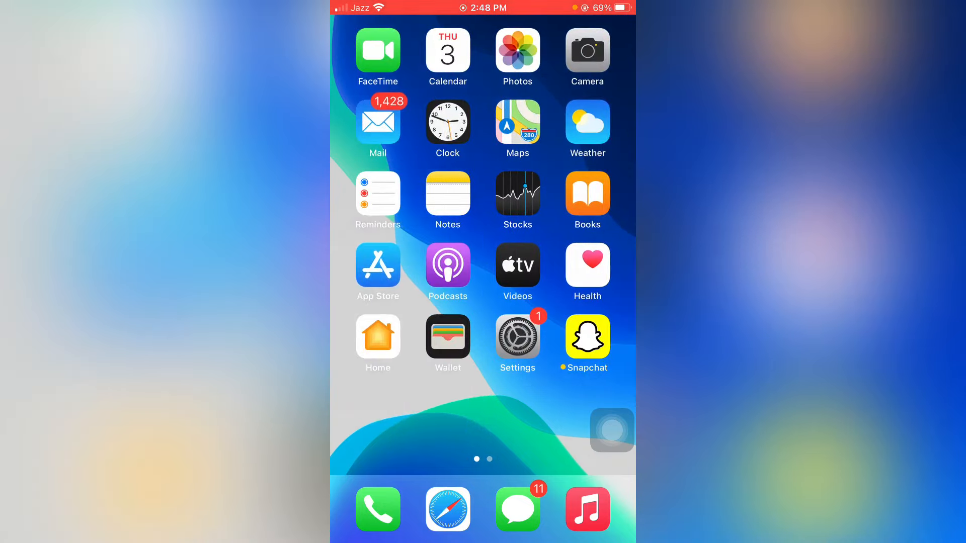